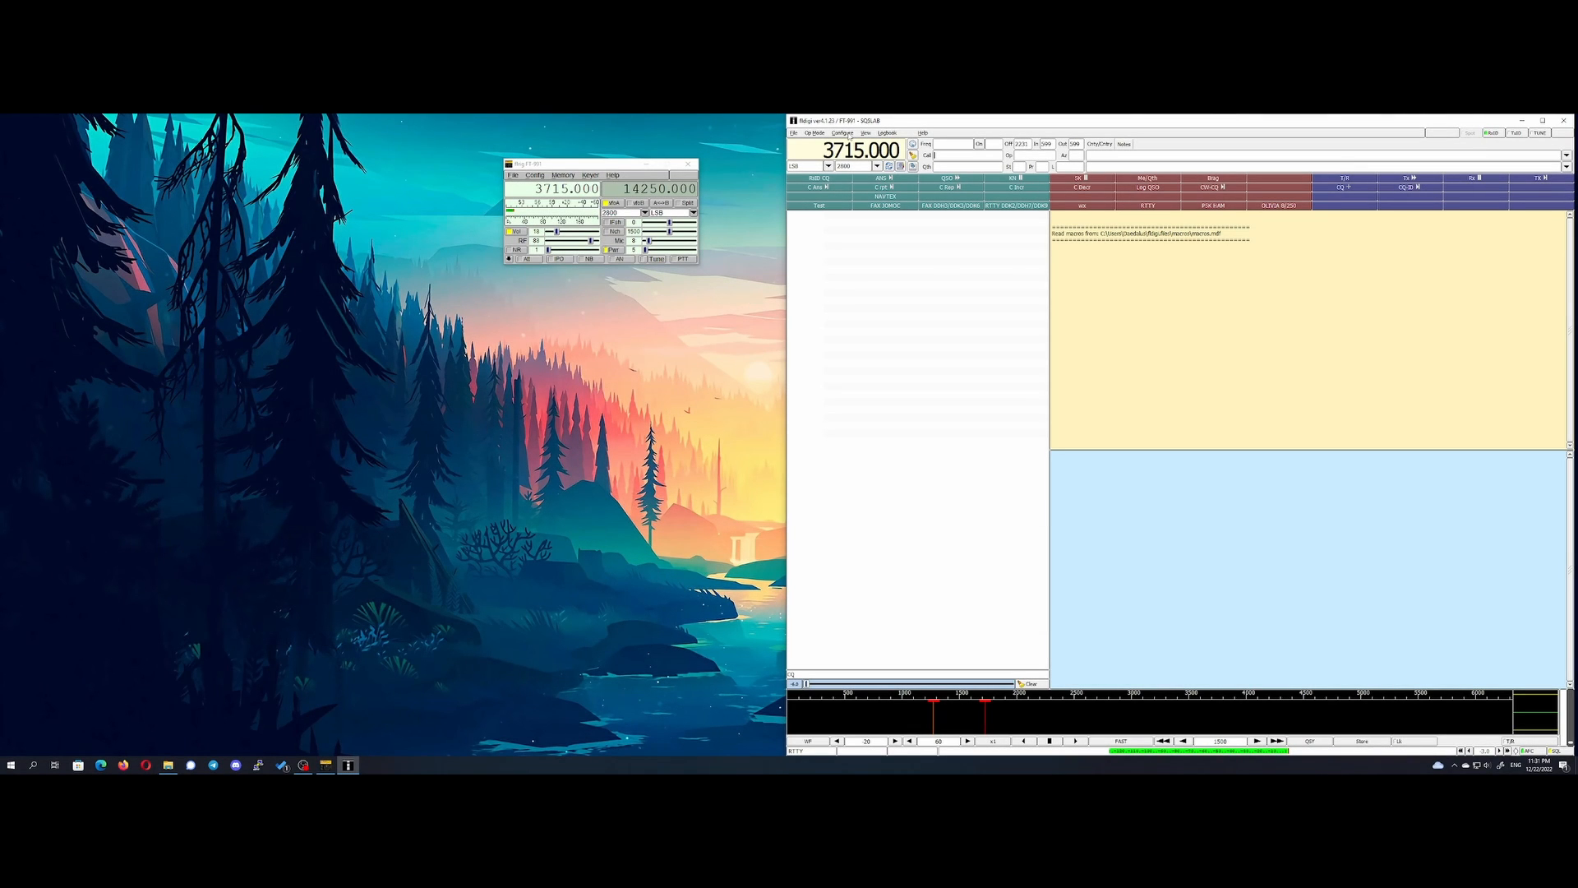
# Step: Open fldigi's Config Dialog and drag it toward the screen centre
pyautogui.click(837, 132)
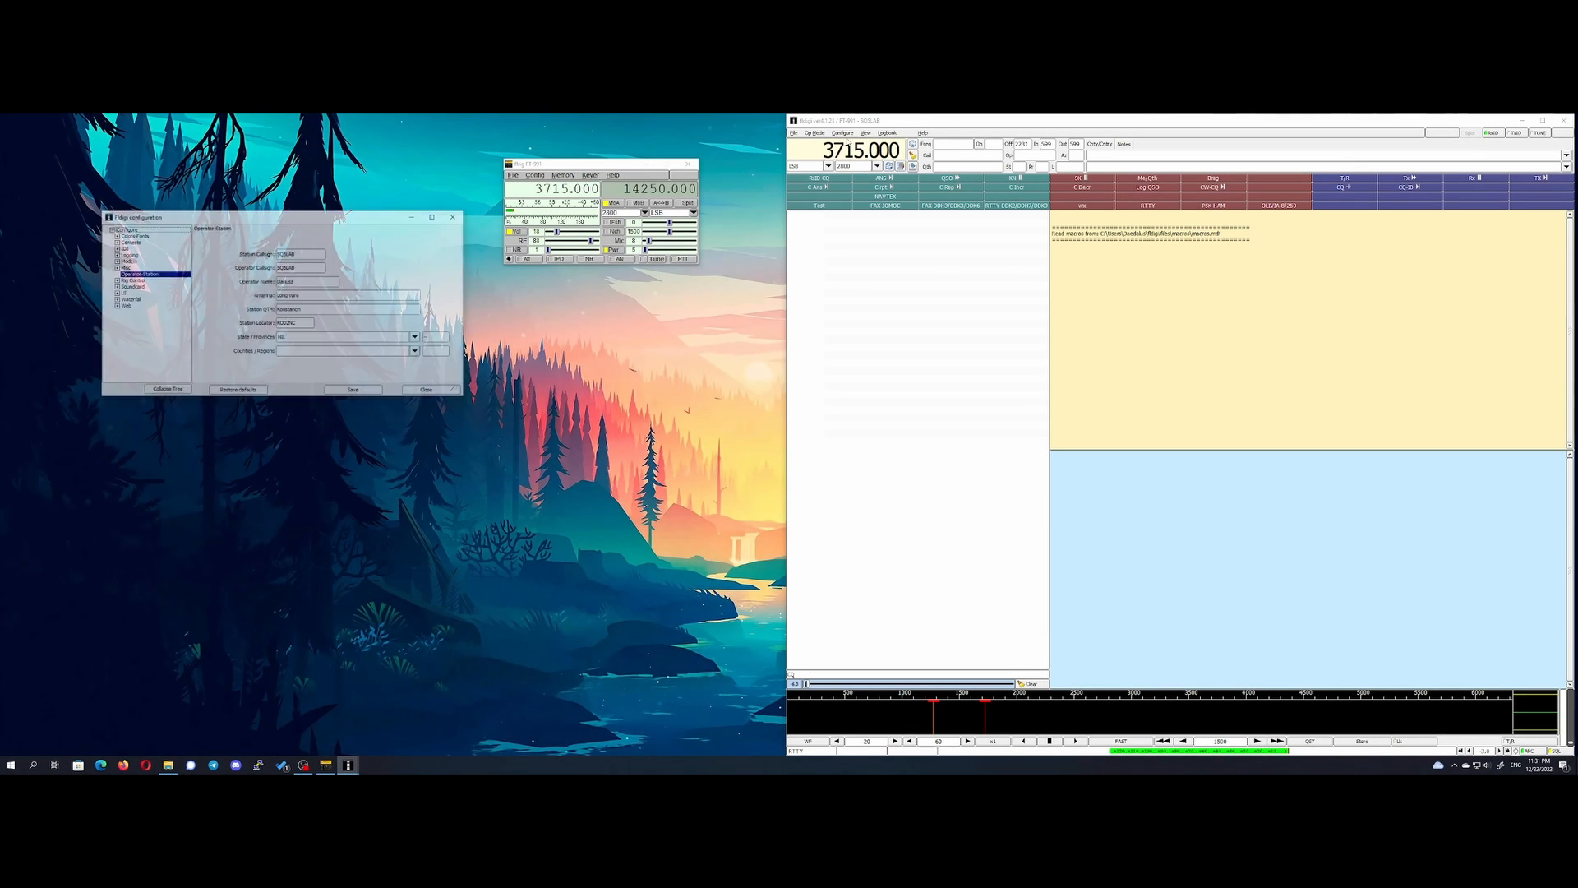
pyautogui.moveTo(282, 217); pyautogui.dragTo(533, 368)
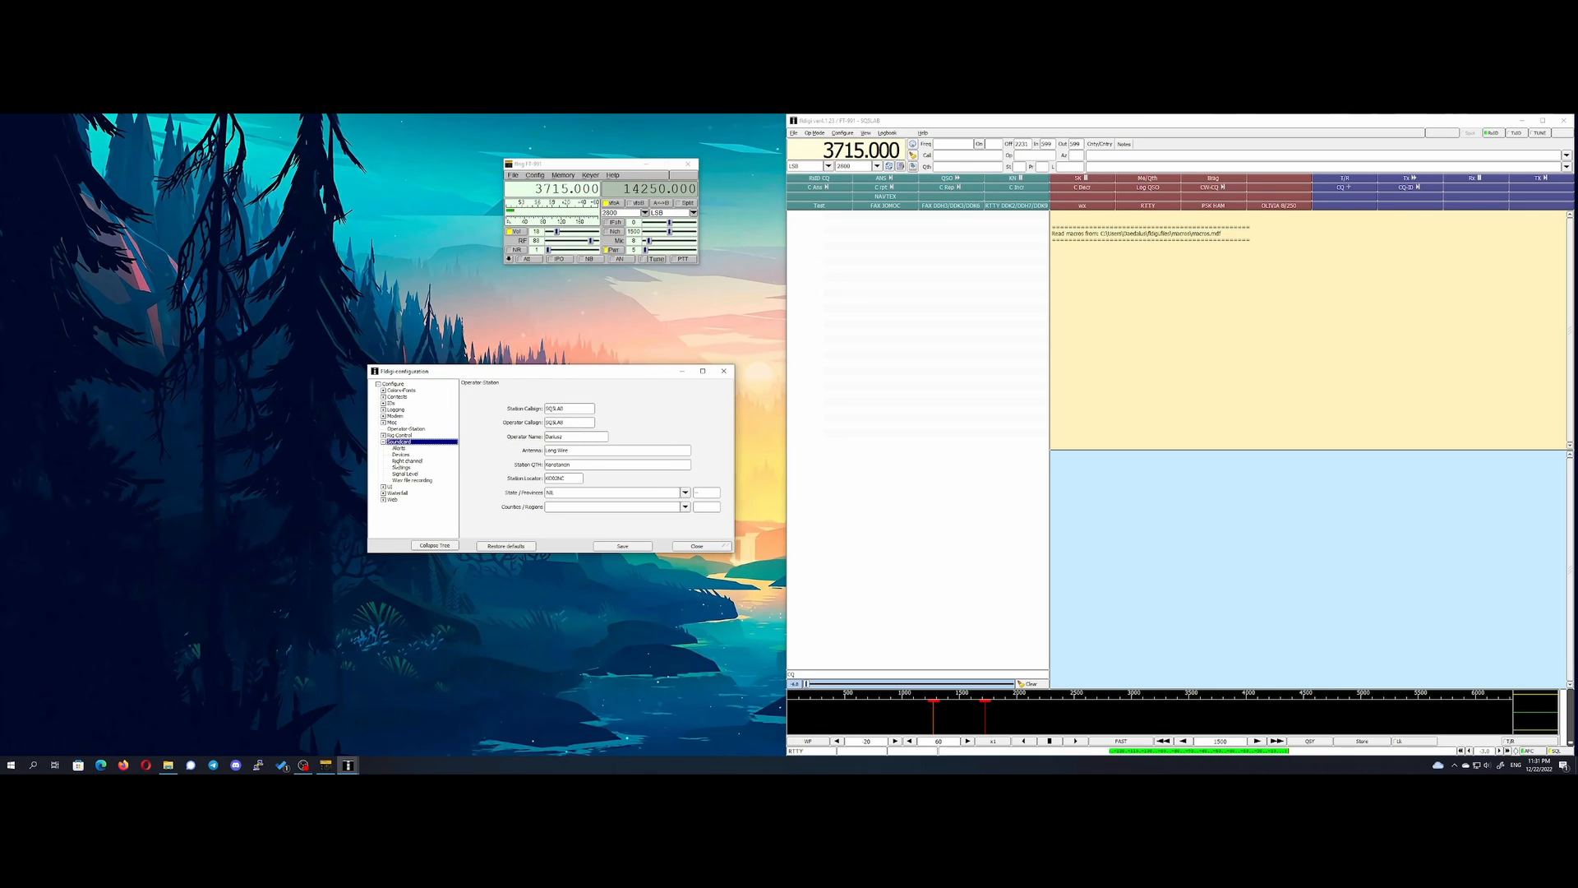
# Step: Select Soundcard > Devices and close the 'Port Audio device not available' alert
pyautogui.click(398, 453)
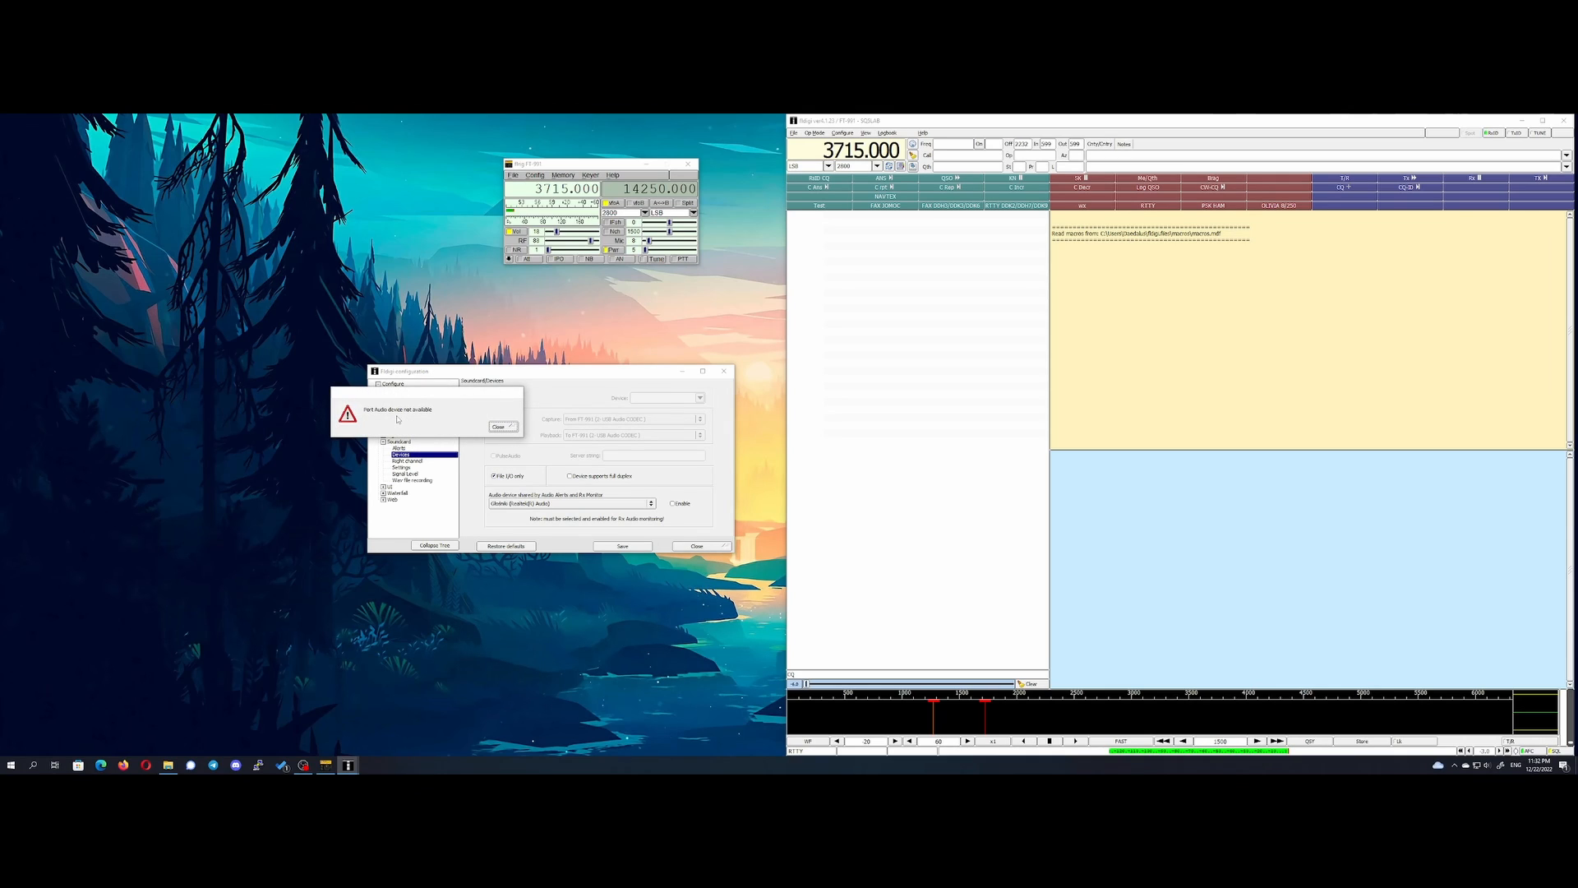
pyautogui.moveTo(369, 424)
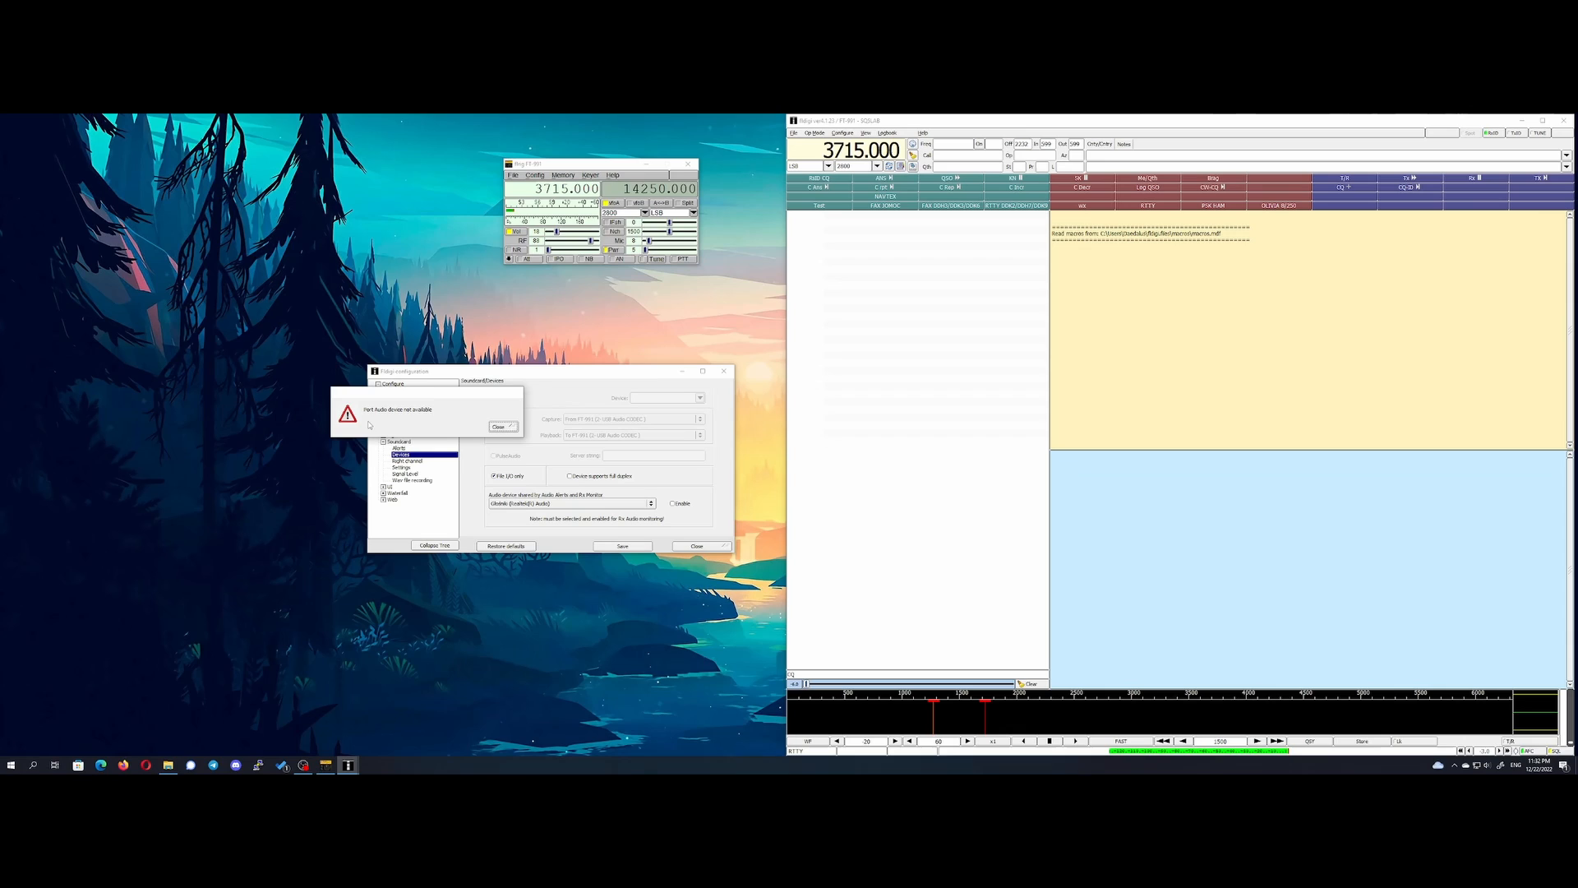
pyautogui.moveTo(439, 424)
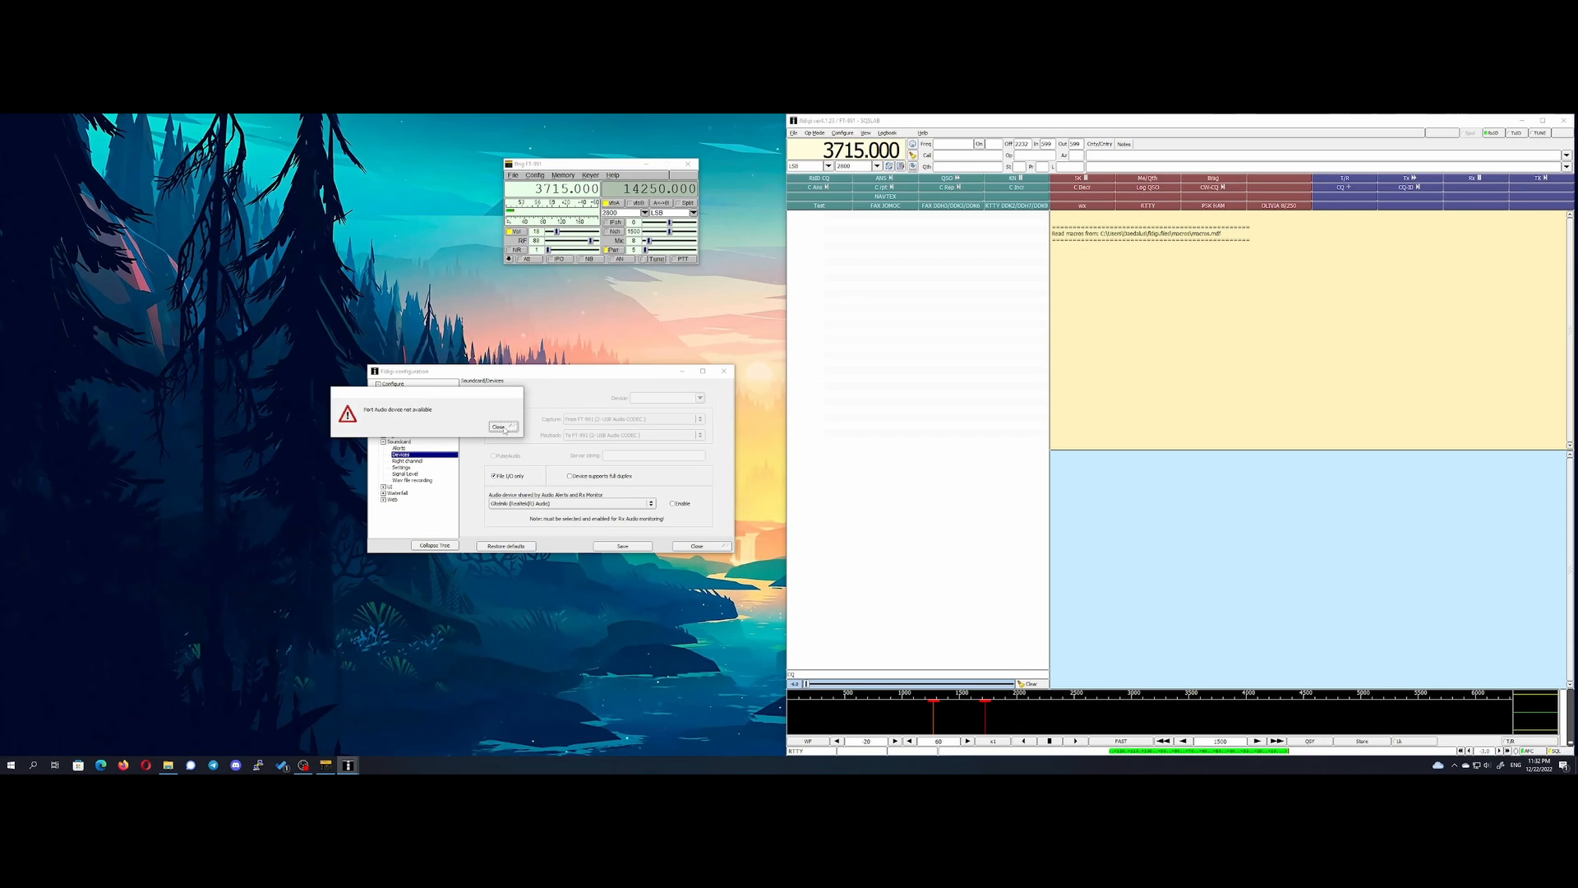
pyautogui.click(499, 425)
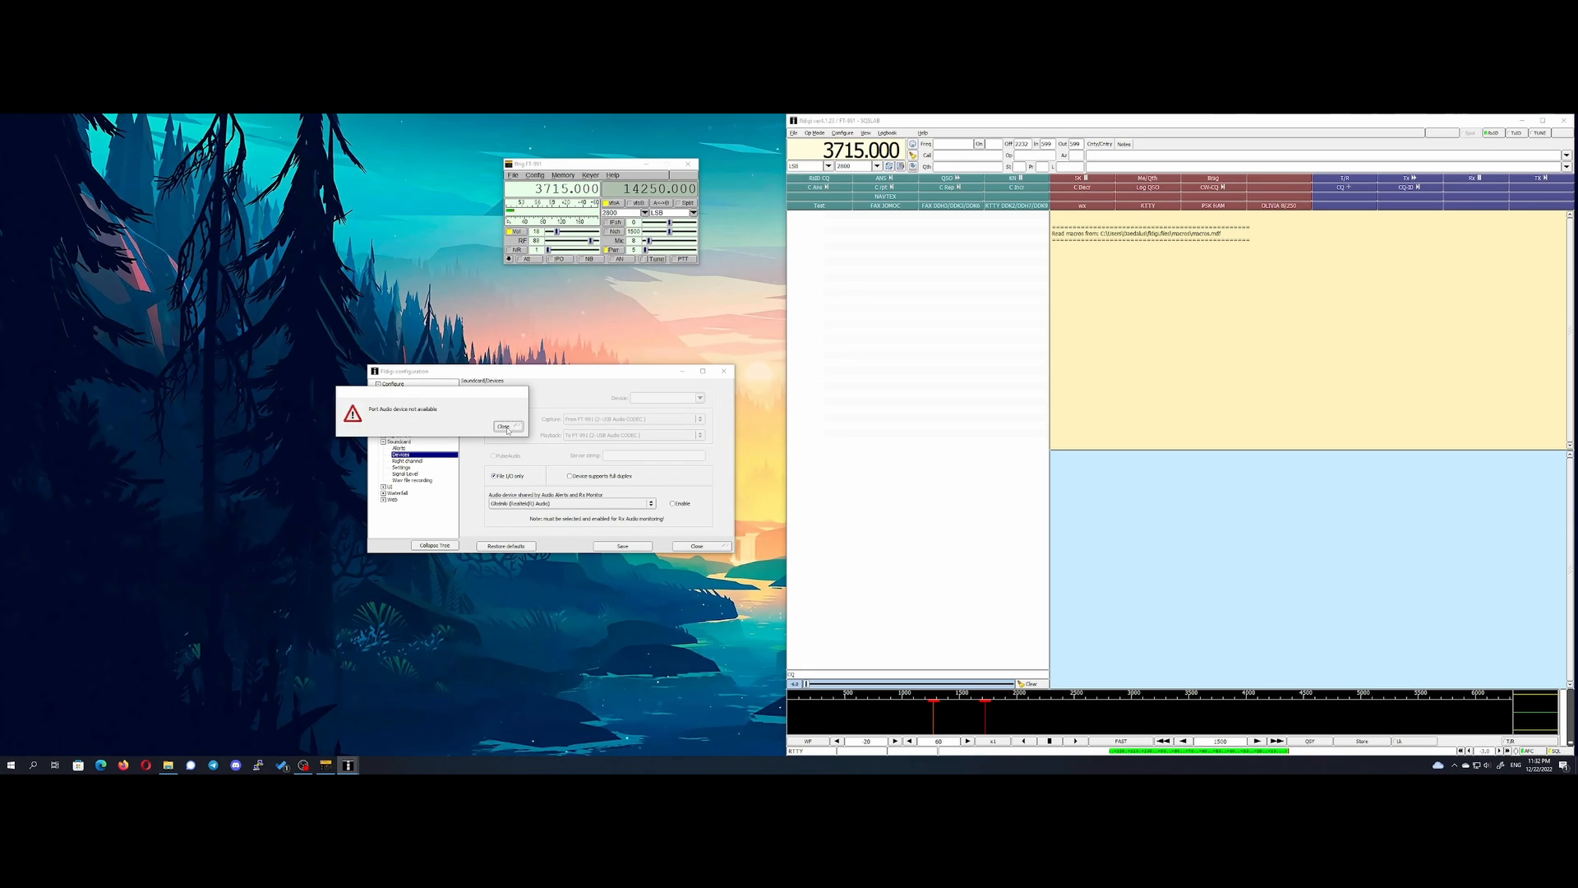
pyautogui.click(506, 426)
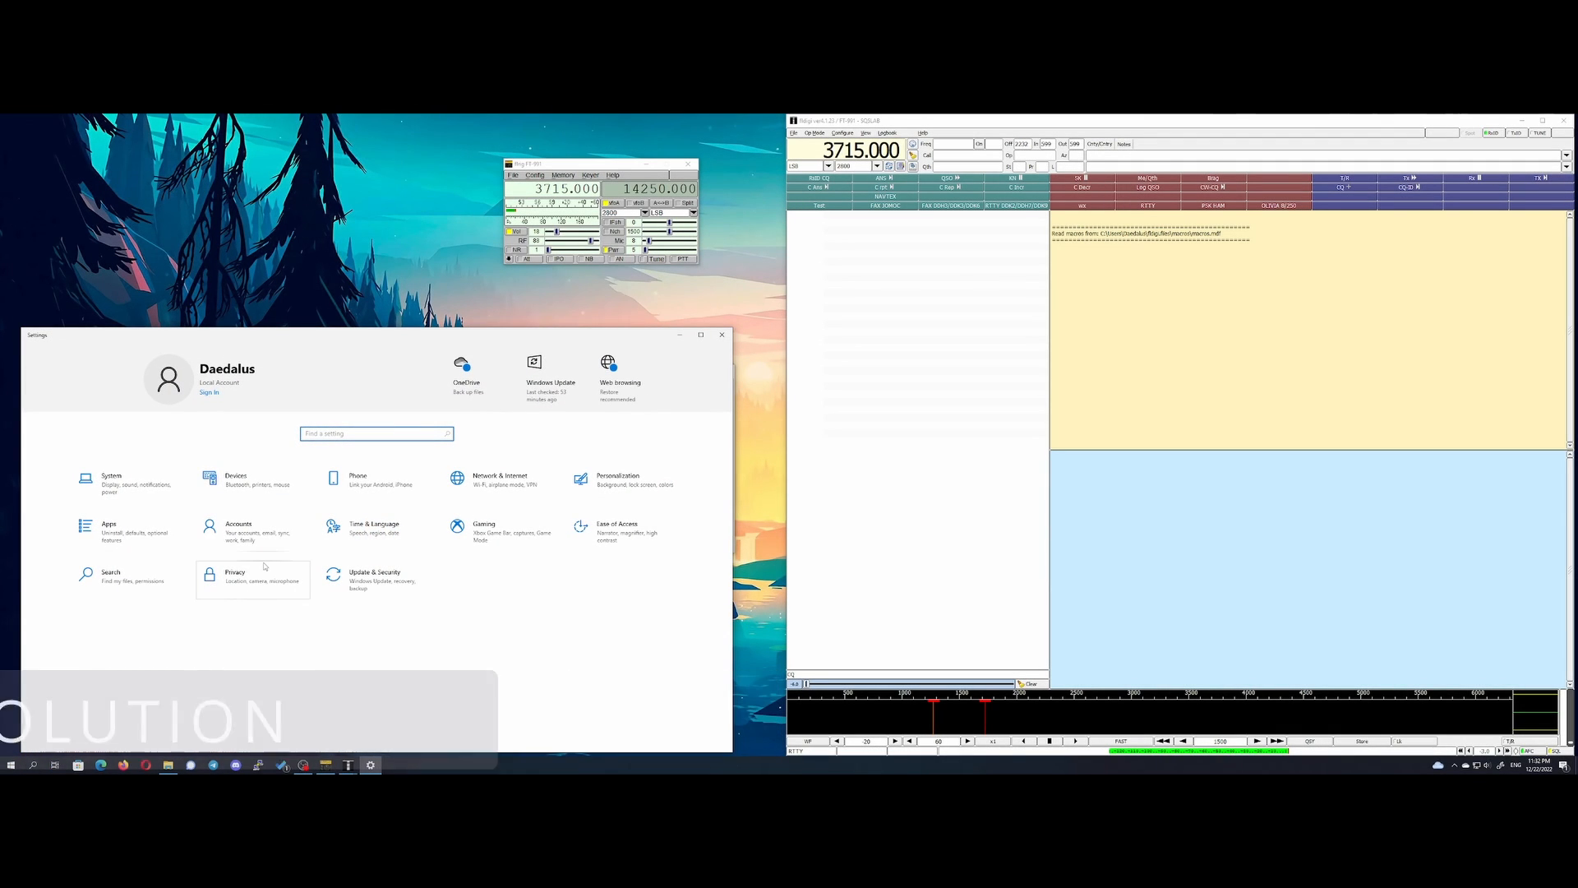
# Step: Turn on 'Allow apps to access your microphone' under Privacy > Microphone and scroll the app list
pyautogui.click(234, 577)
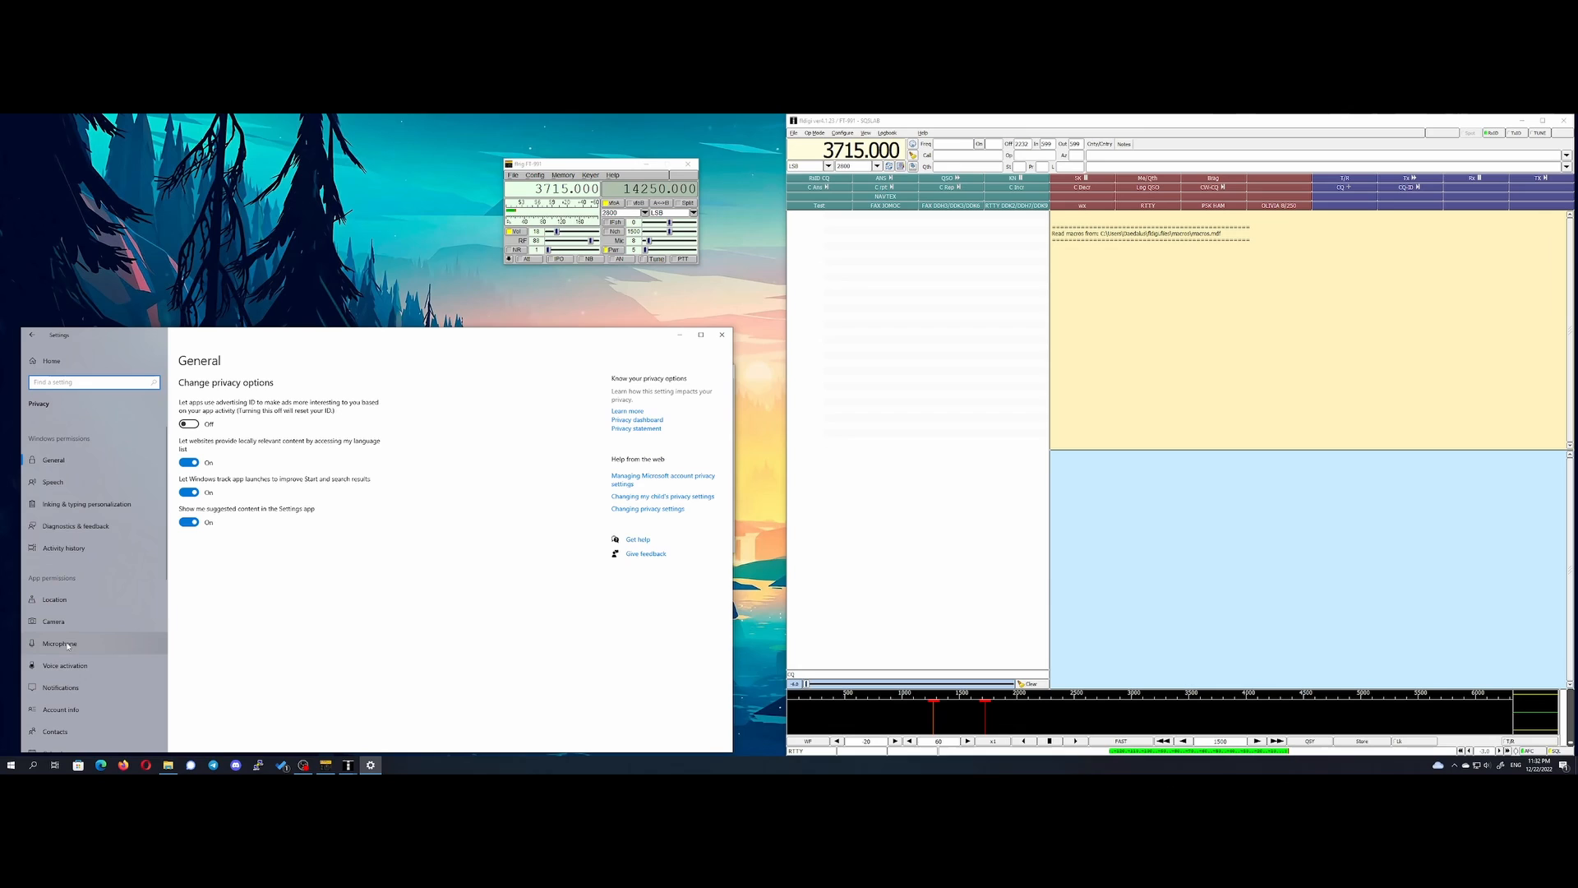
pyautogui.click(58, 643)
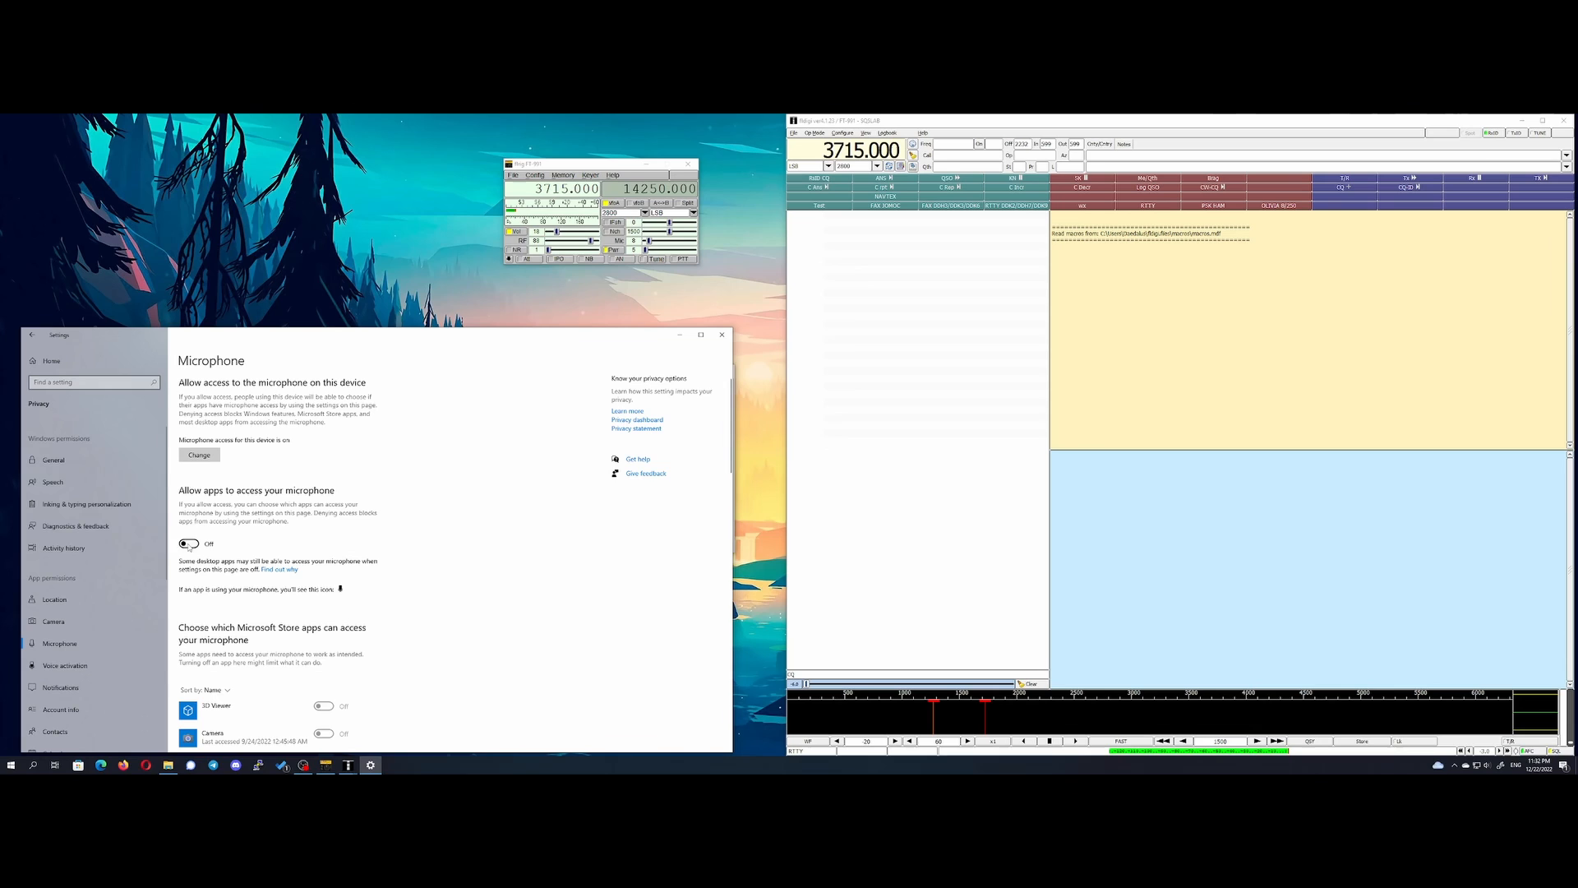
pyautogui.click(189, 543)
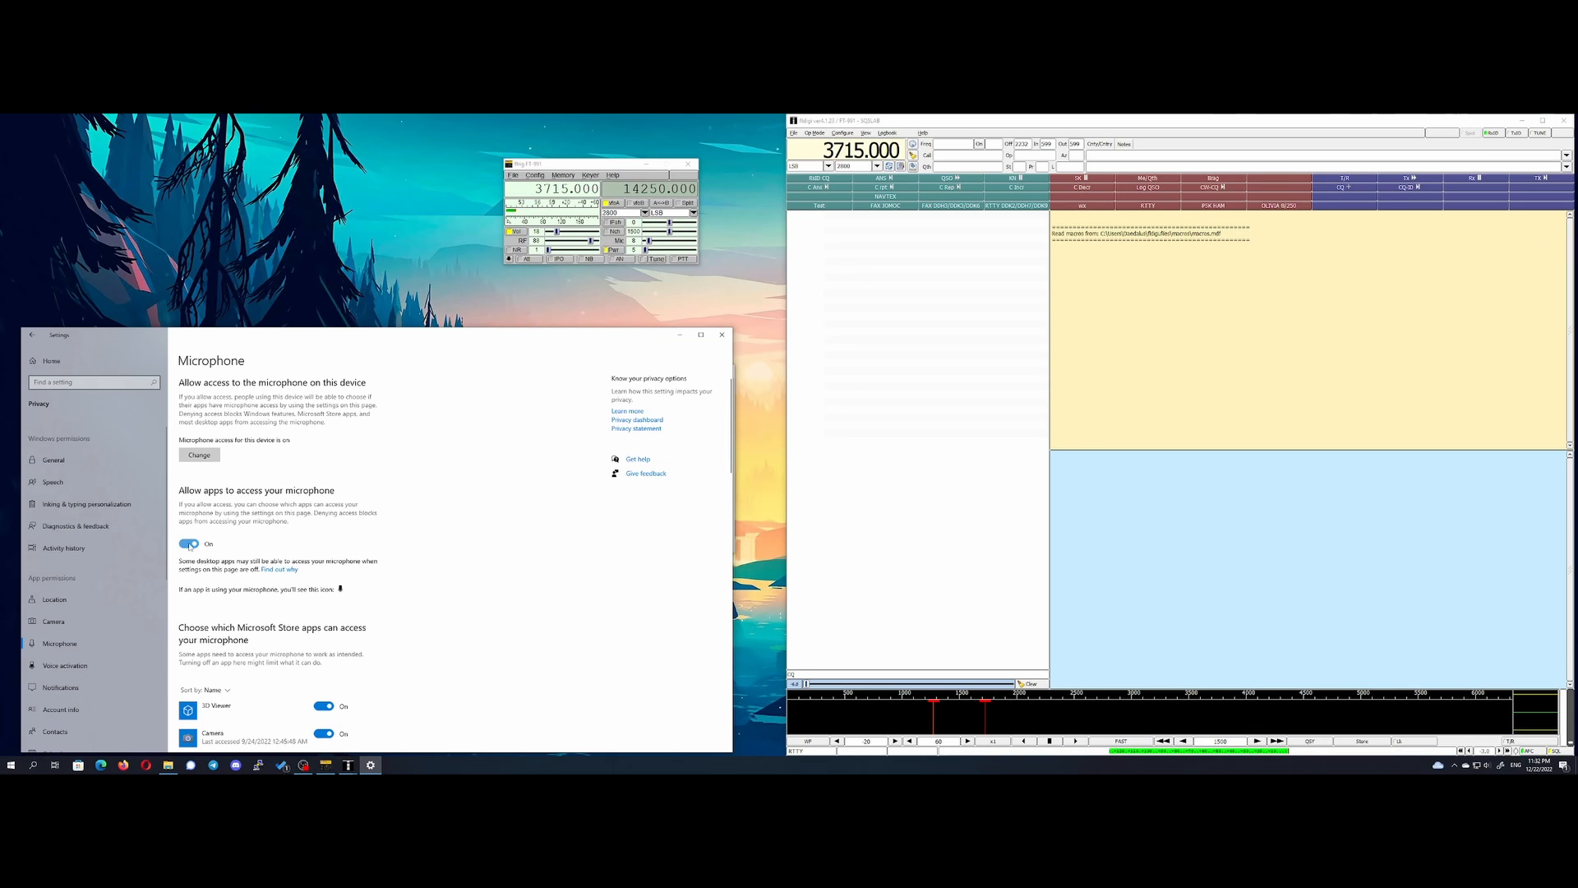
pyautogui.scroll(-3)
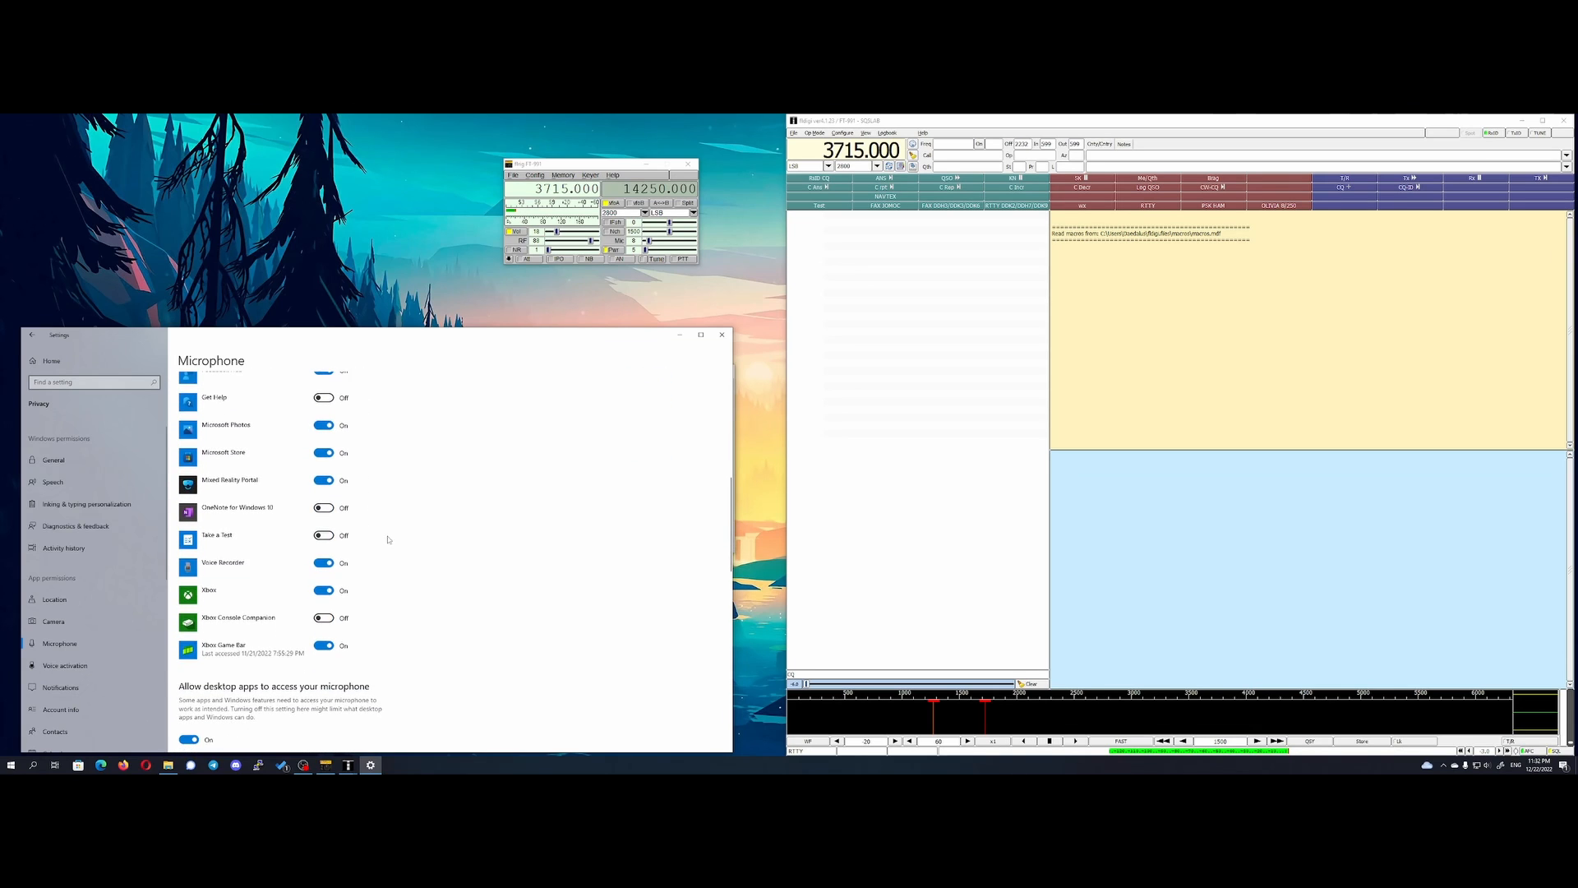
pyautogui.scroll(-3)
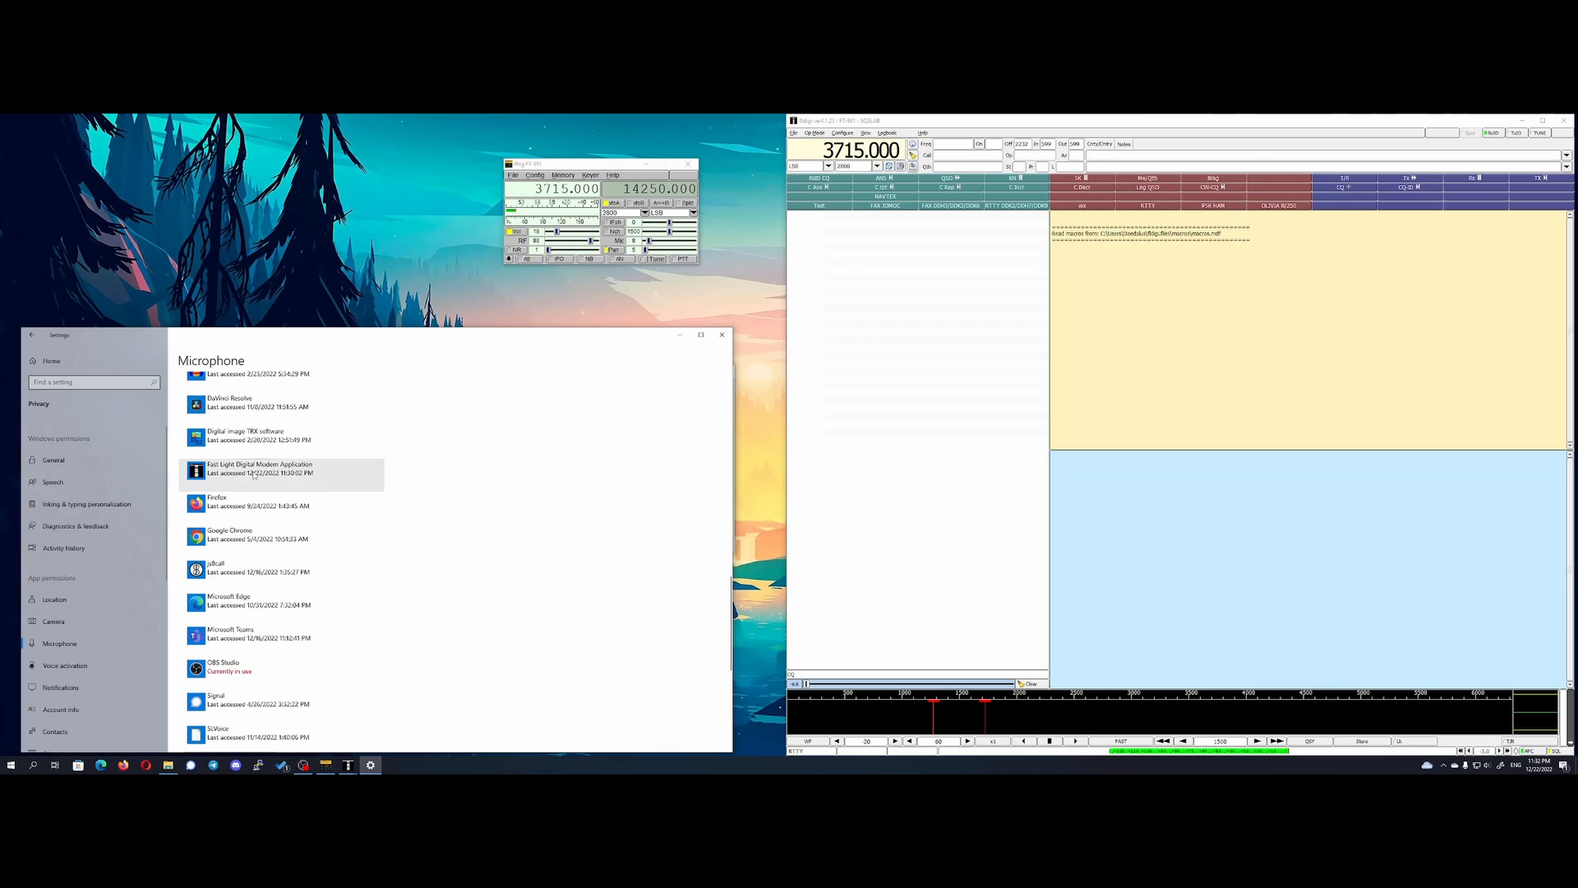
# Step: View the Fast Light Digital Modem Application microphone entry, then return to fldigi
pyautogui.click(279, 471)
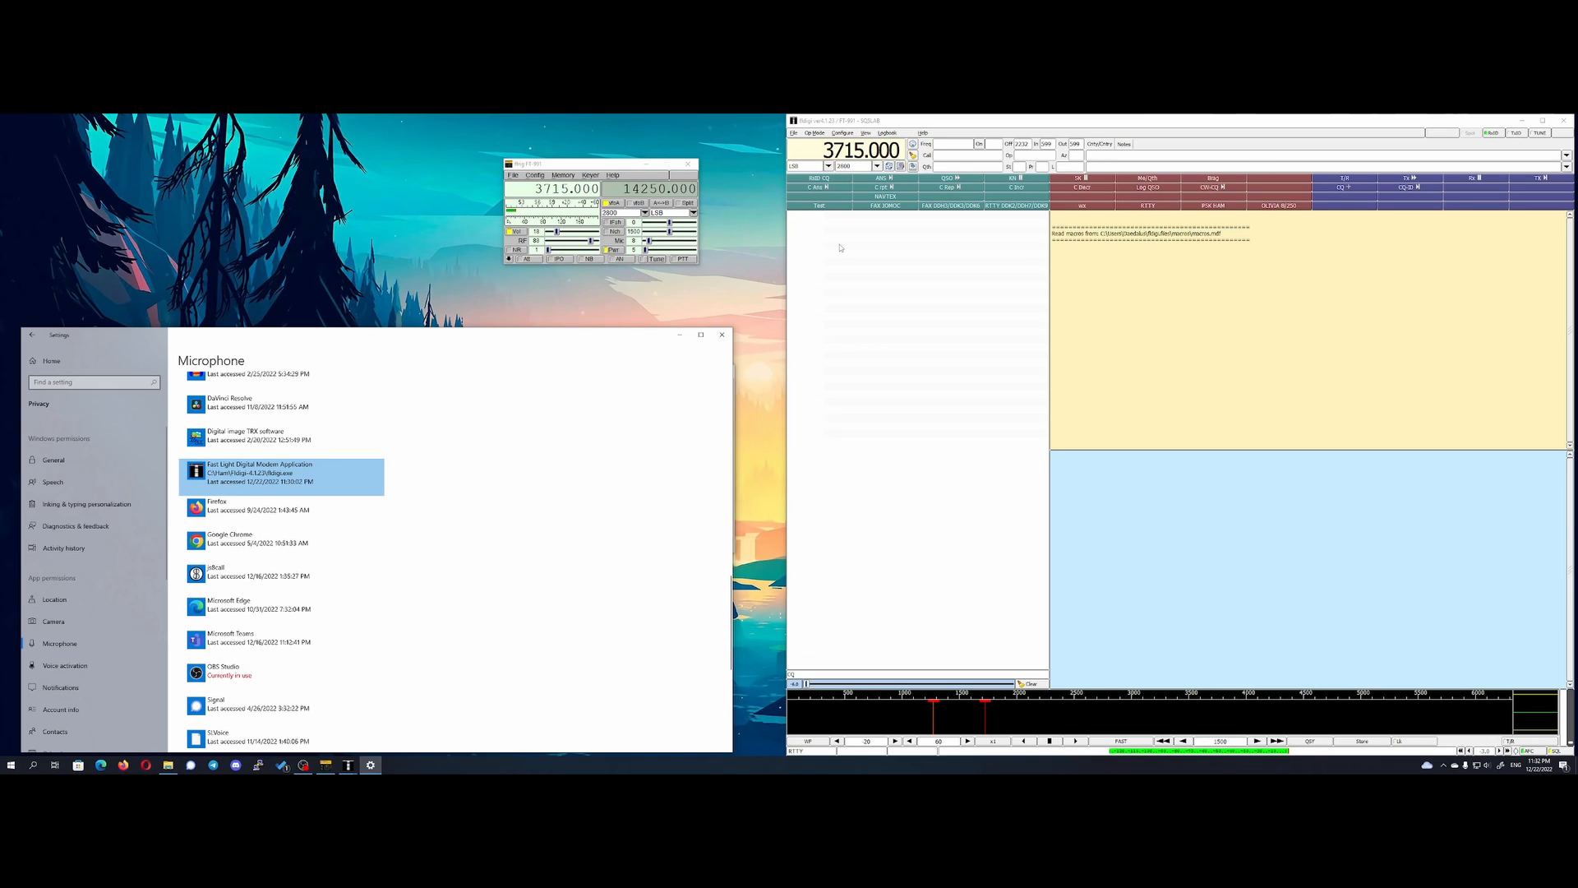
pyautogui.click(841, 133)
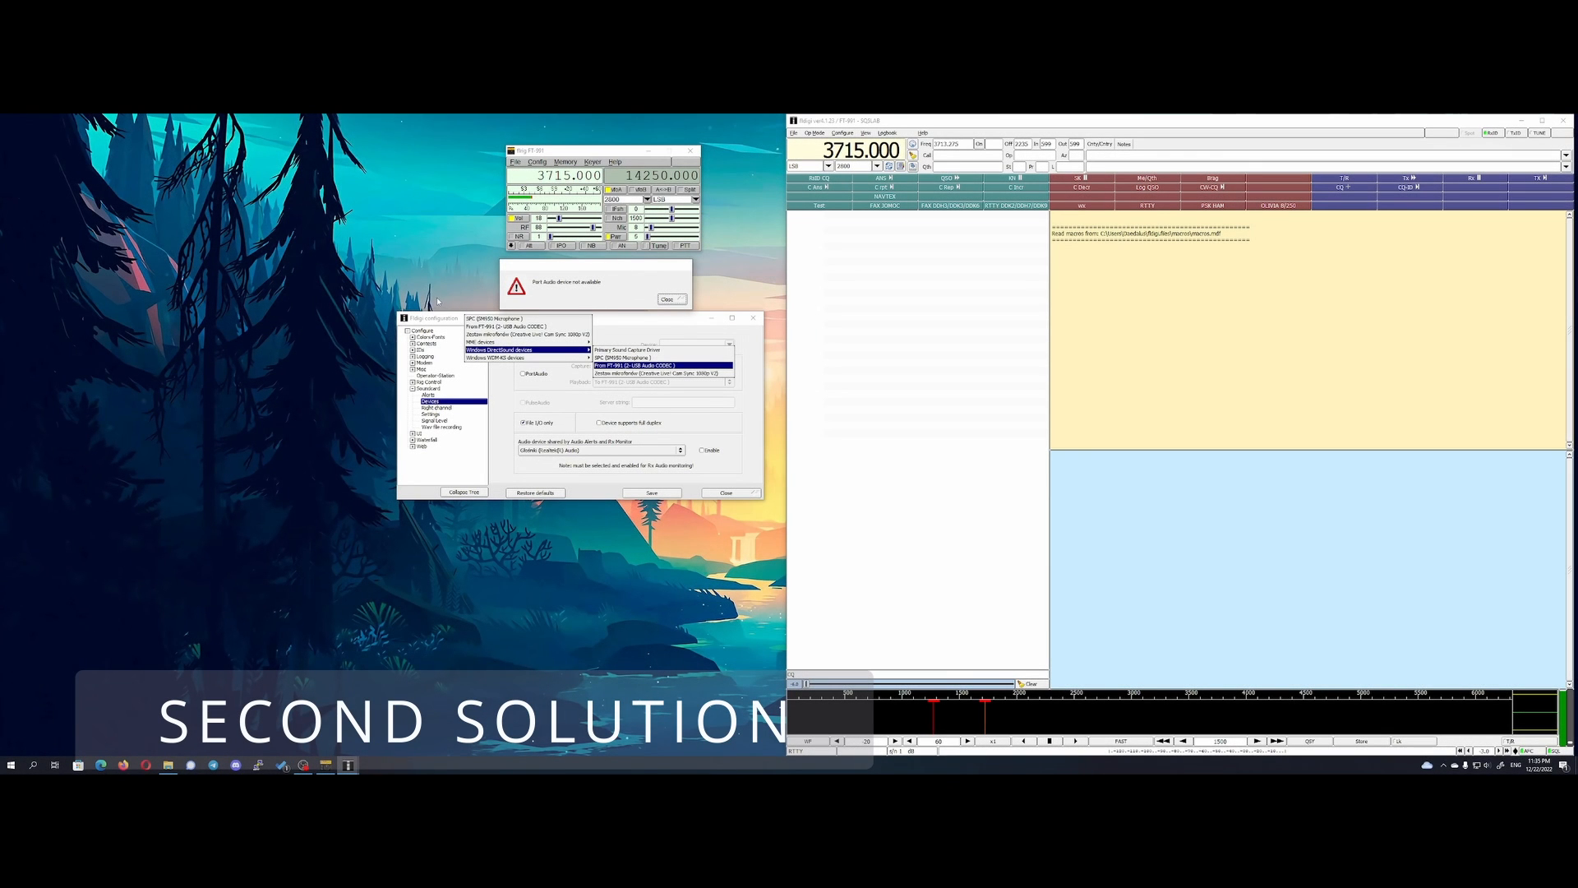
pyautogui.moveTo(605, 271)
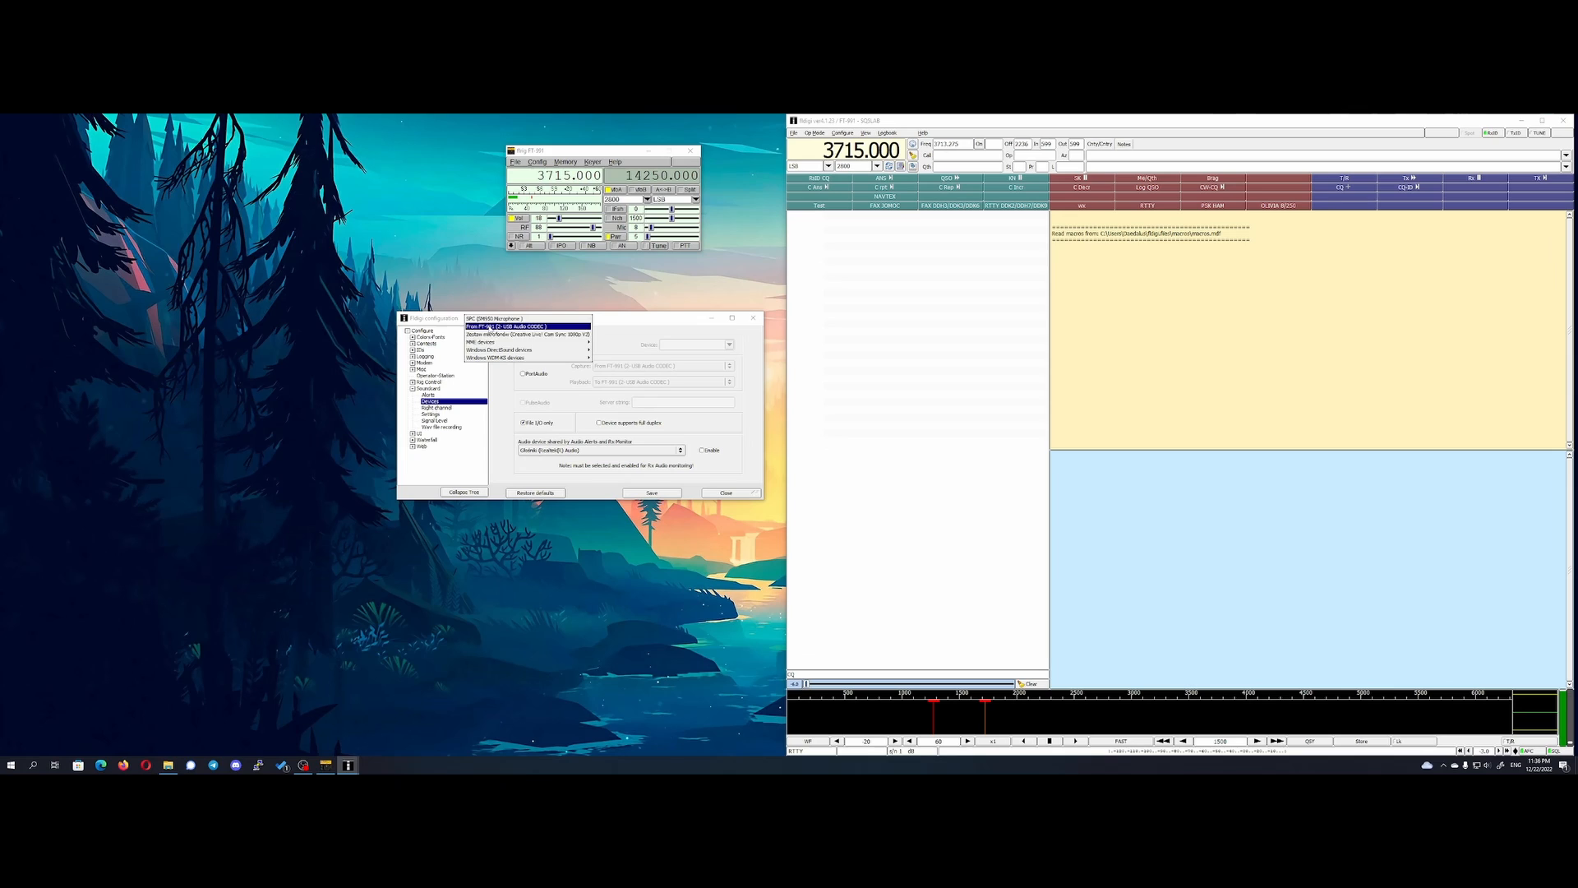
# Step: Choose the FT-991 USB Audio CODEC for PortAudio capture and playback from the driver submenus
pyautogui.click(481, 342)
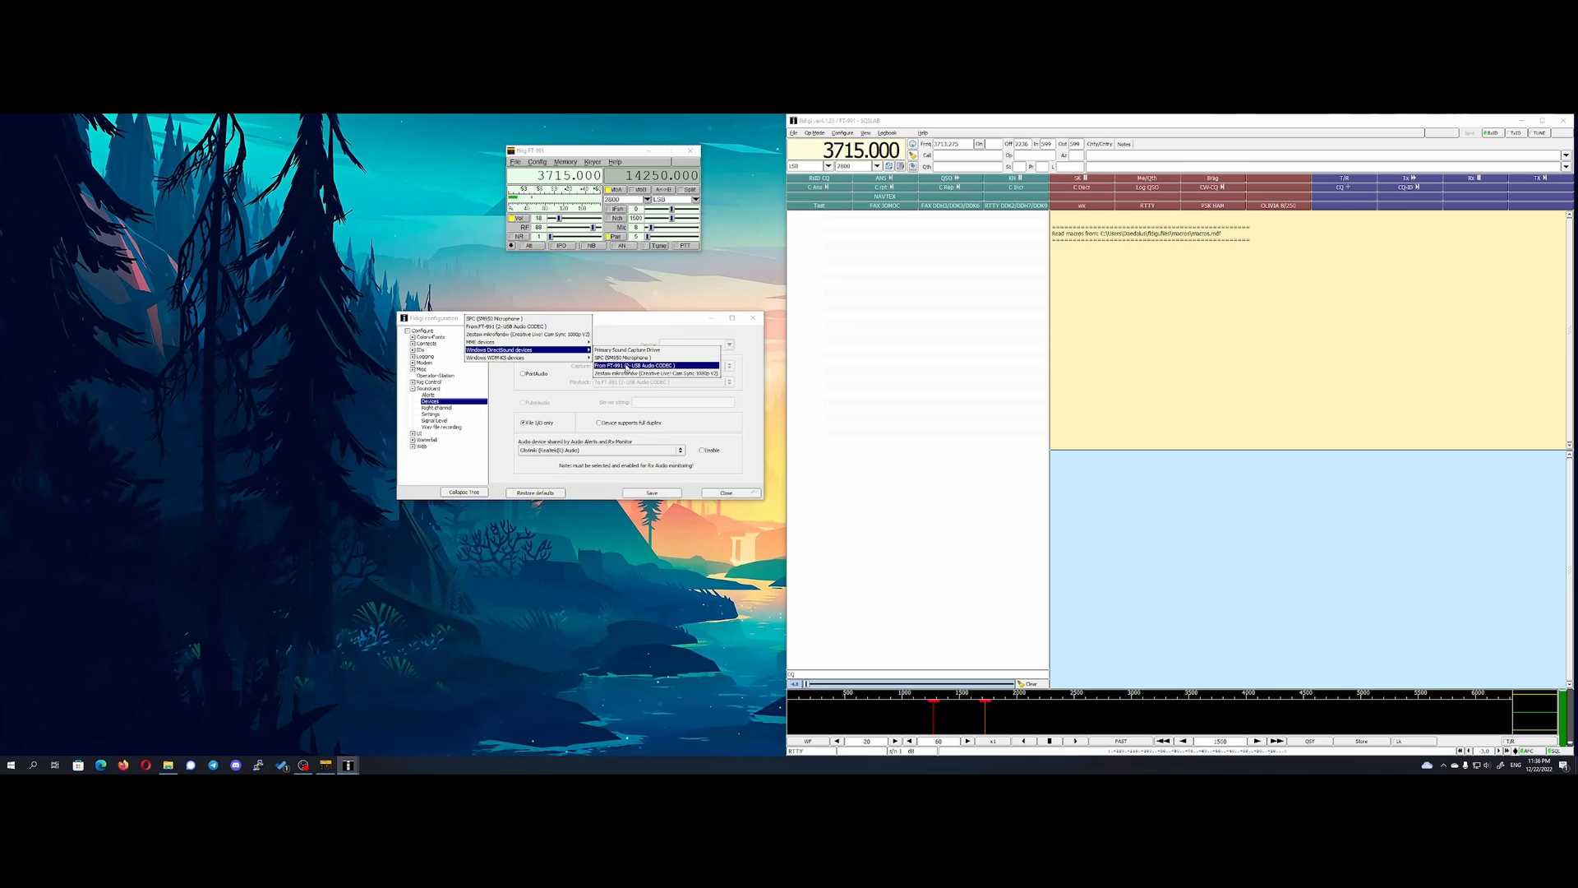
pyautogui.click(503, 357)
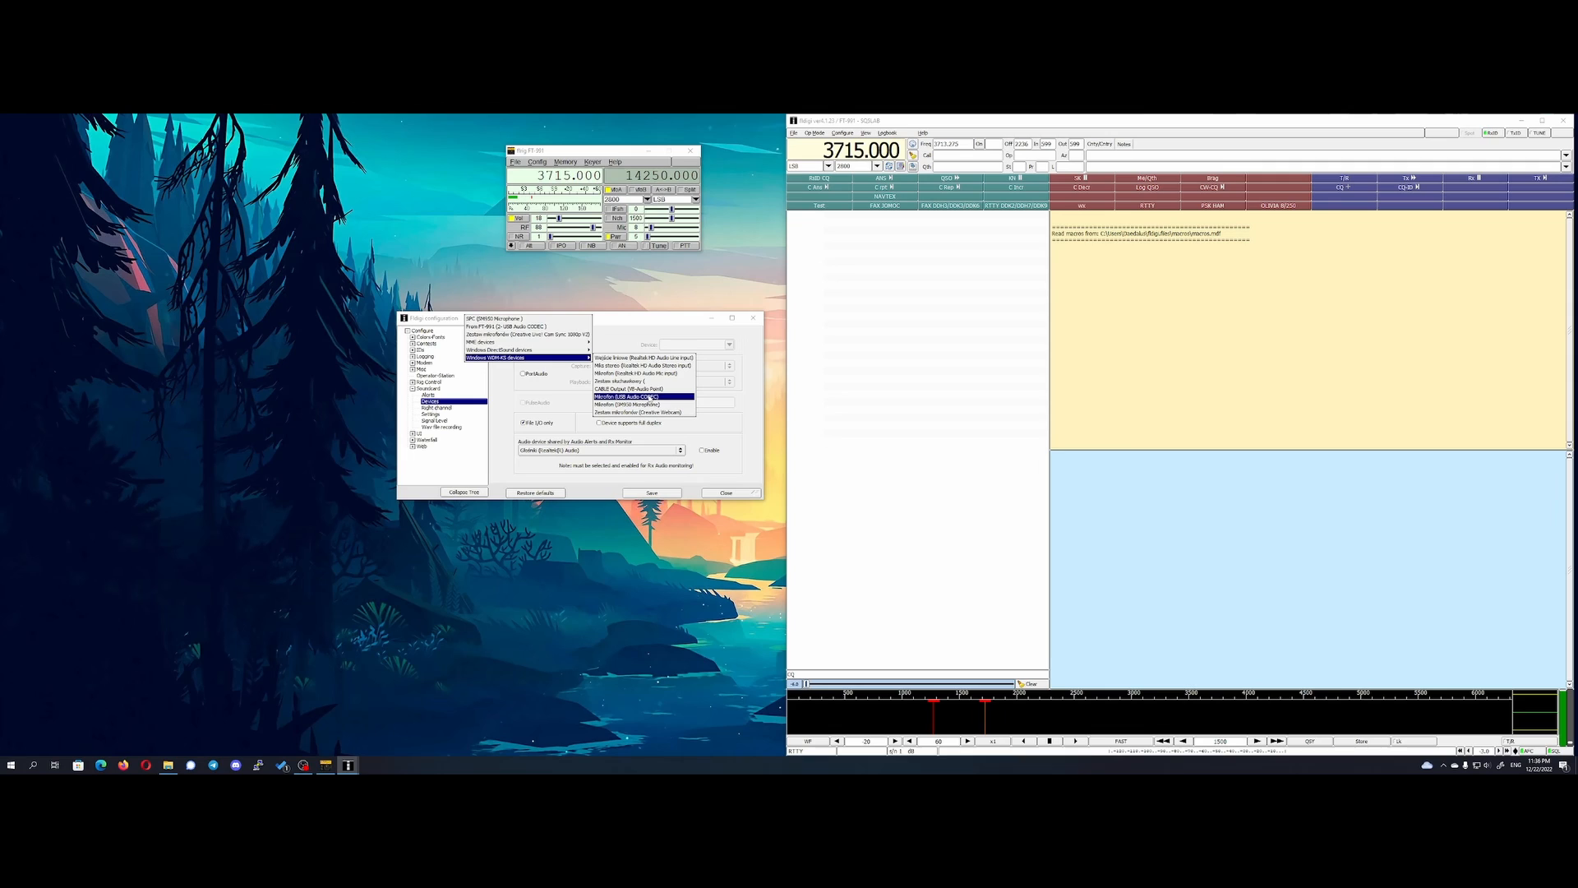
pyautogui.click(506, 342)
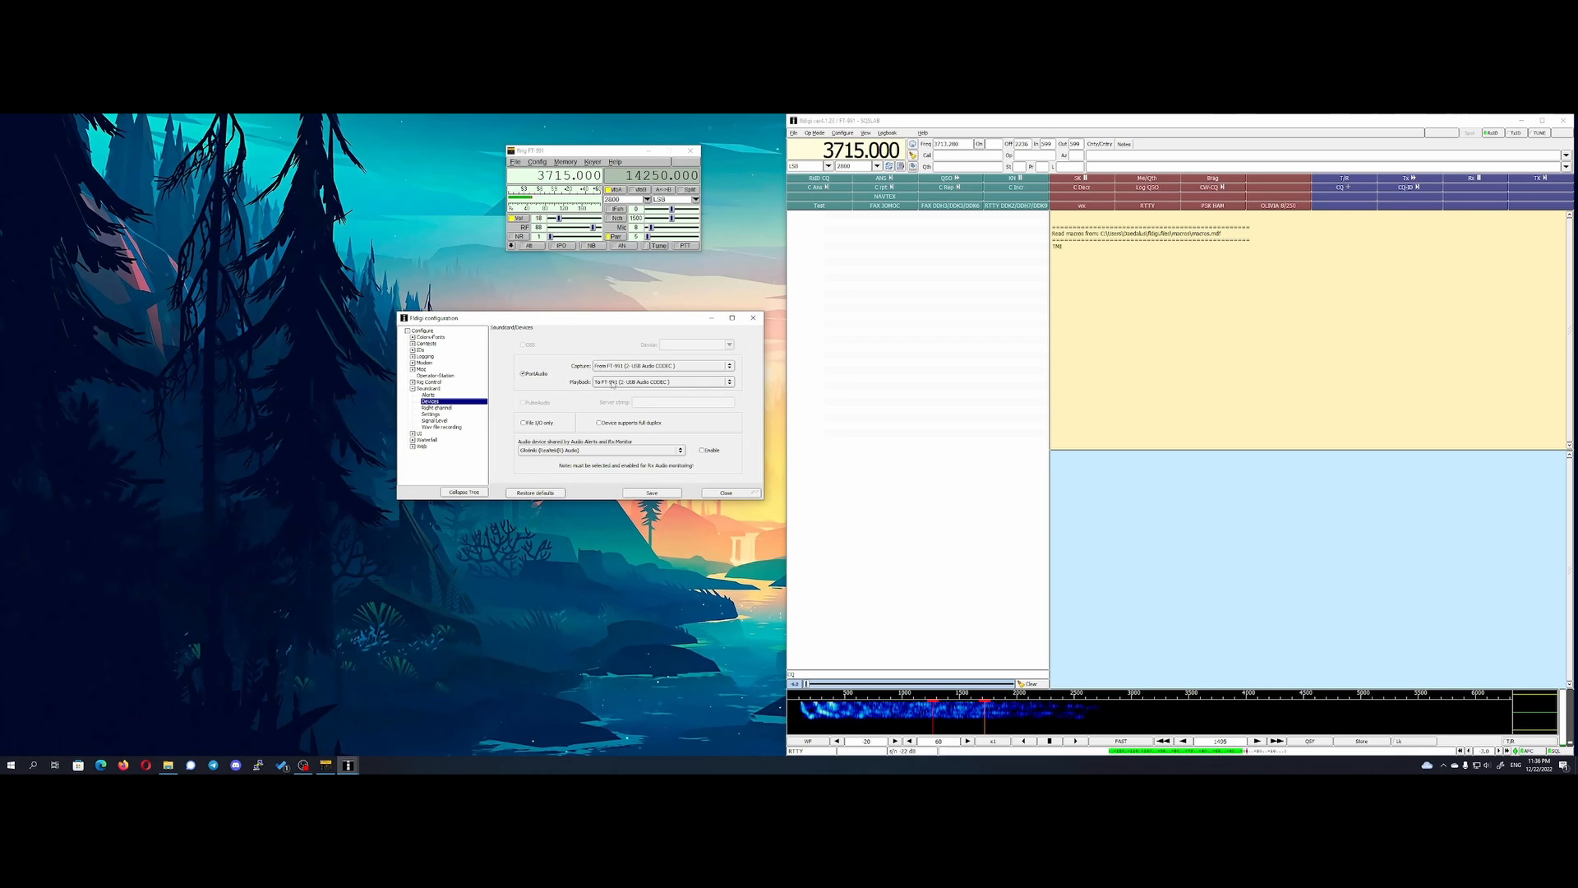
# Step: Reopen the PortAudio Capture dropdown to review the available devices
pyautogui.click(728, 365)
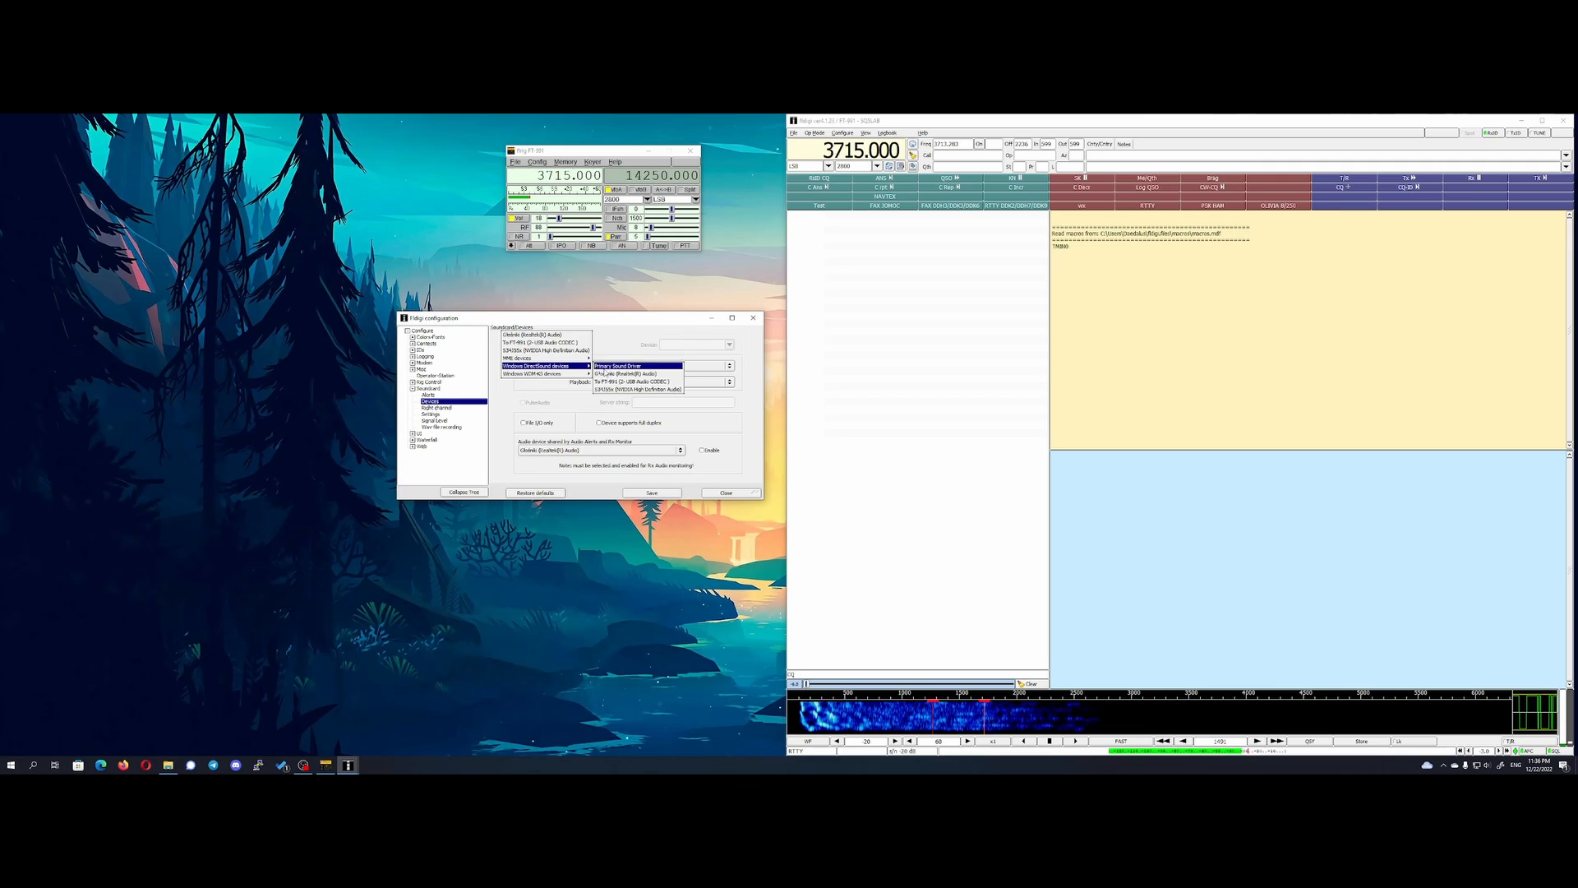